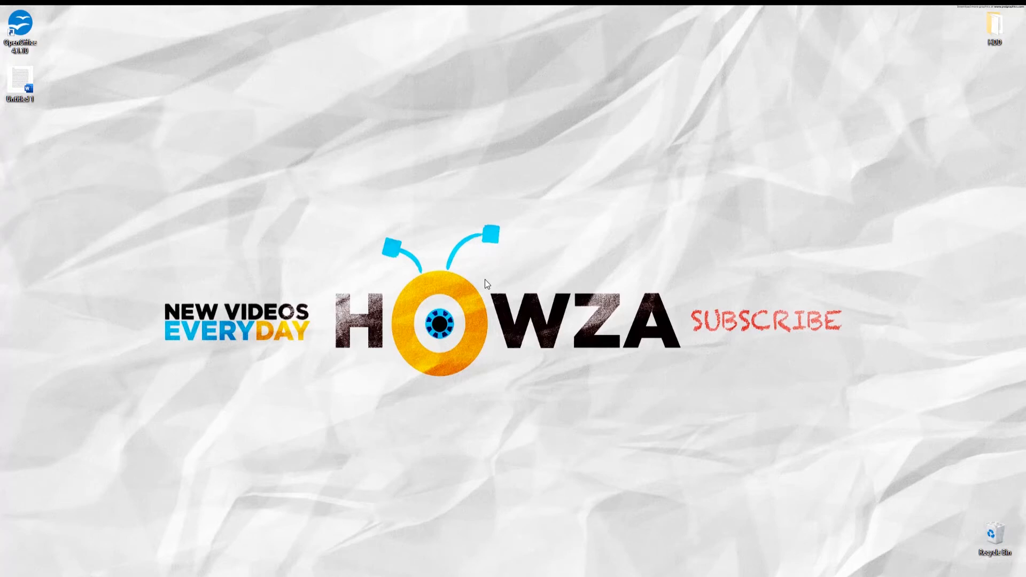
pyautogui.moveTo(155, 125)
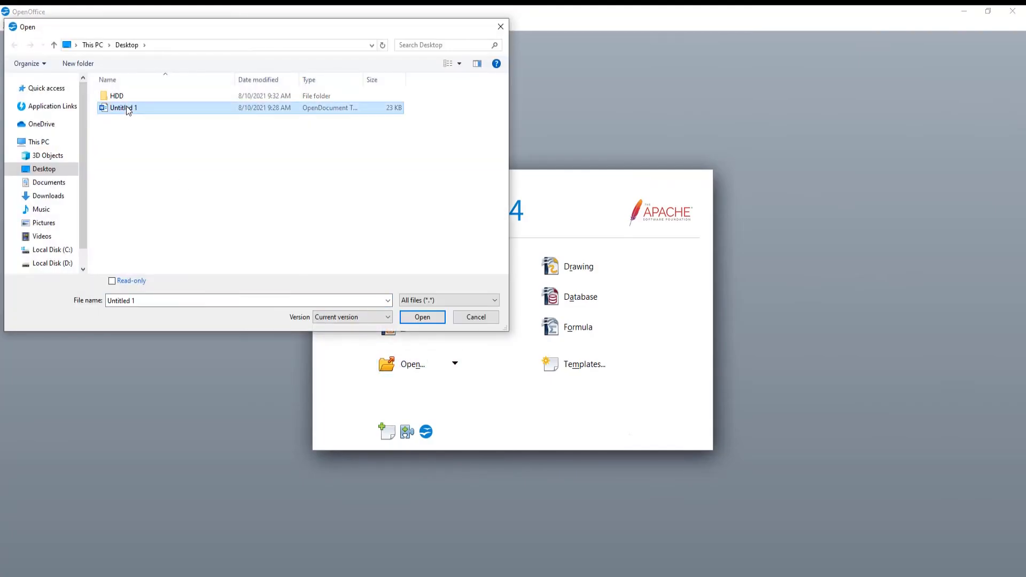
# Step: Open the 'Untitled 1' document with the My family text from the Desktop
pyautogui.click(422, 316)
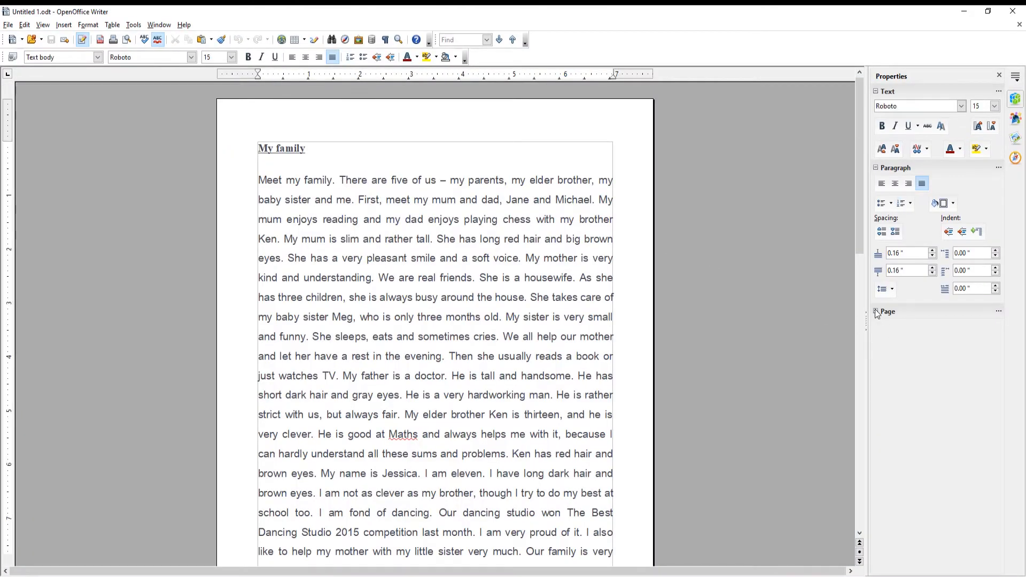
# Step: Switch the page to Landscape orientation from the Page block of the Properties sidebar
pyautogui.click(876, 311)
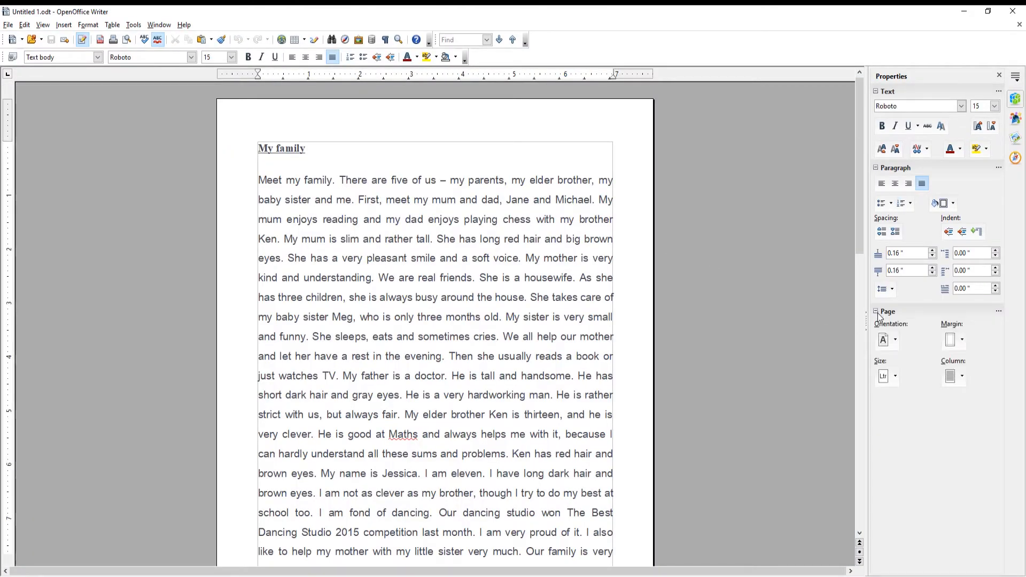
pyautogui.click(894, 339)
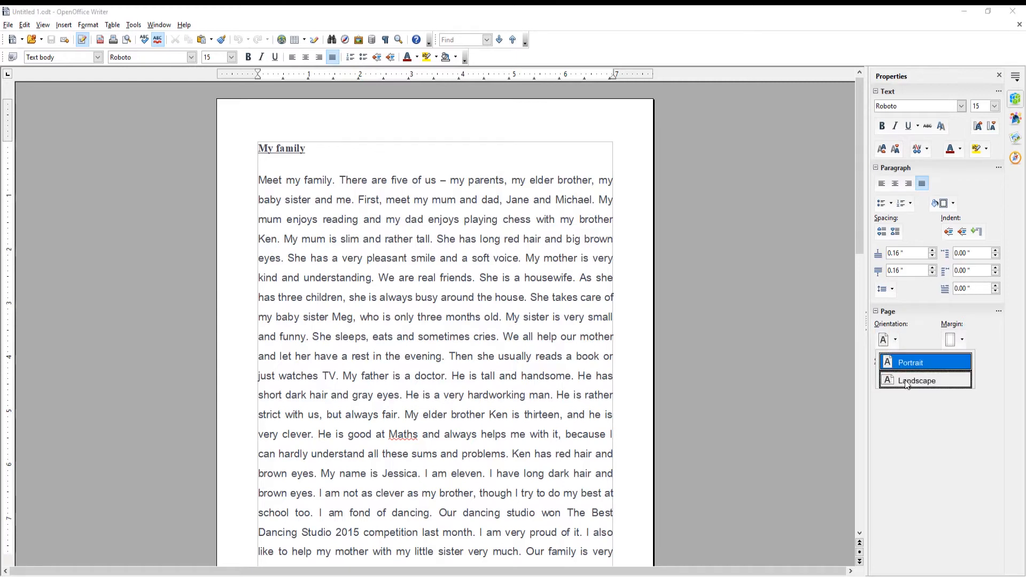
pyautogui.click(909, 362)
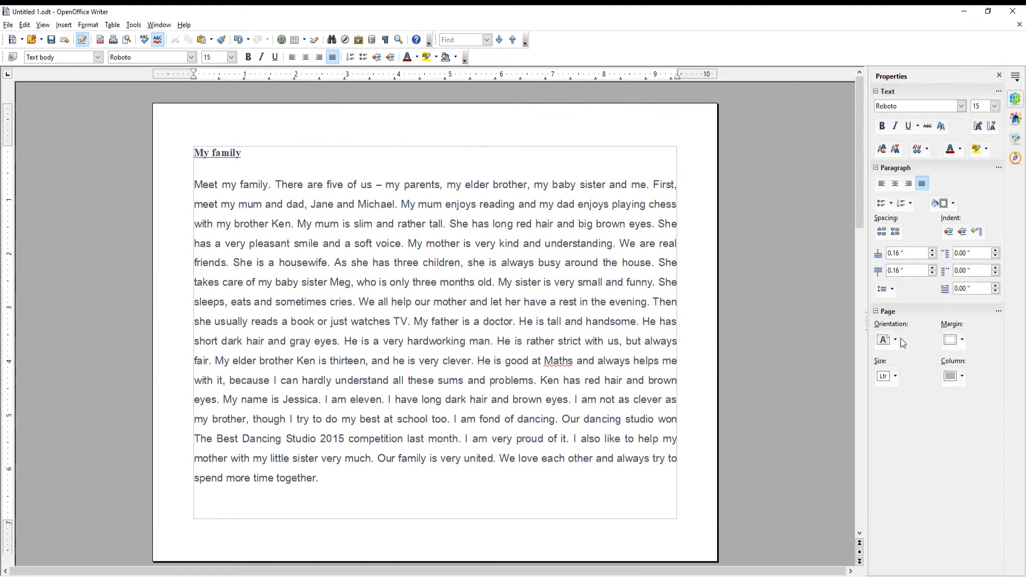
# Step: Change the paper size to A3, then settle on A4 portrait
pyautogui.click(894, 375)
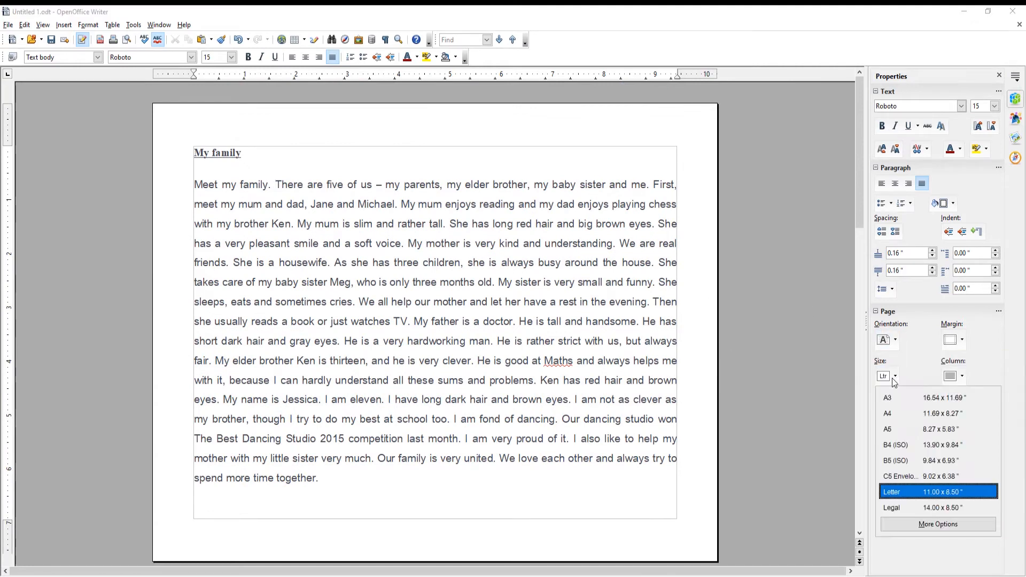
pyautogui.click(888, 397)
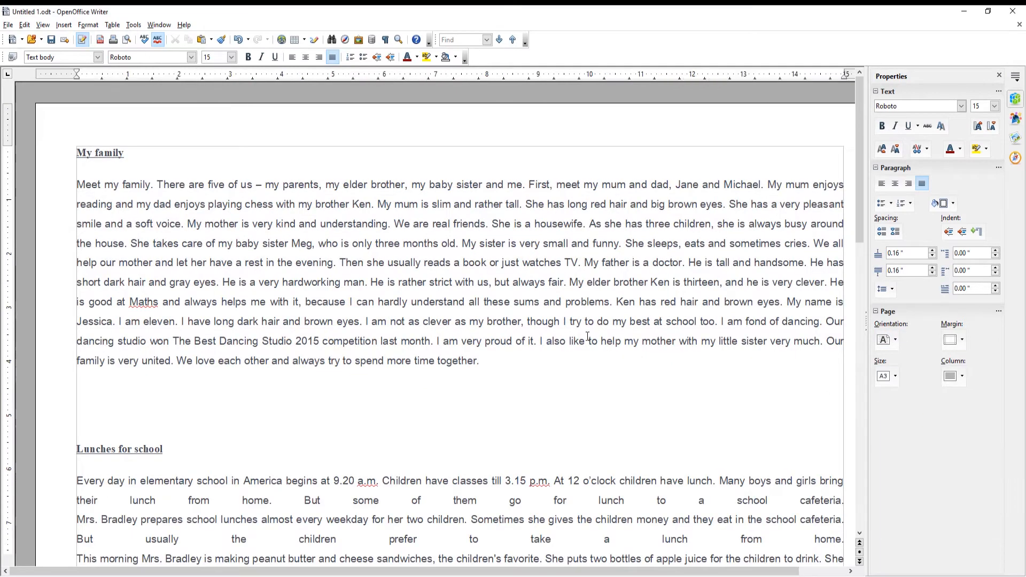
pyautogui.scroll(-3)
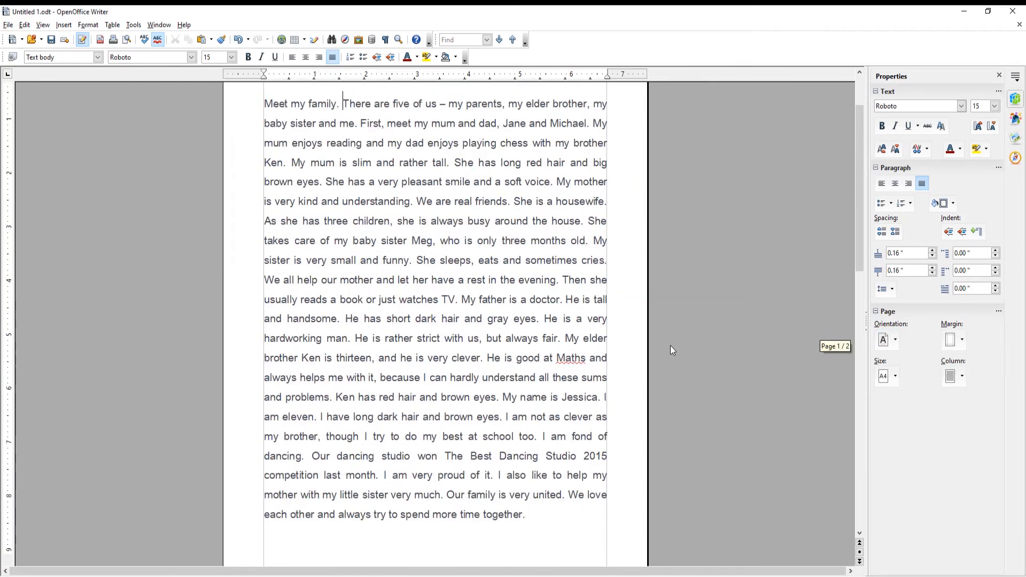
# Step: Try a 2-column layout, return to 1 column, and apply Wide page margins
pyautogui.click(962, 376)
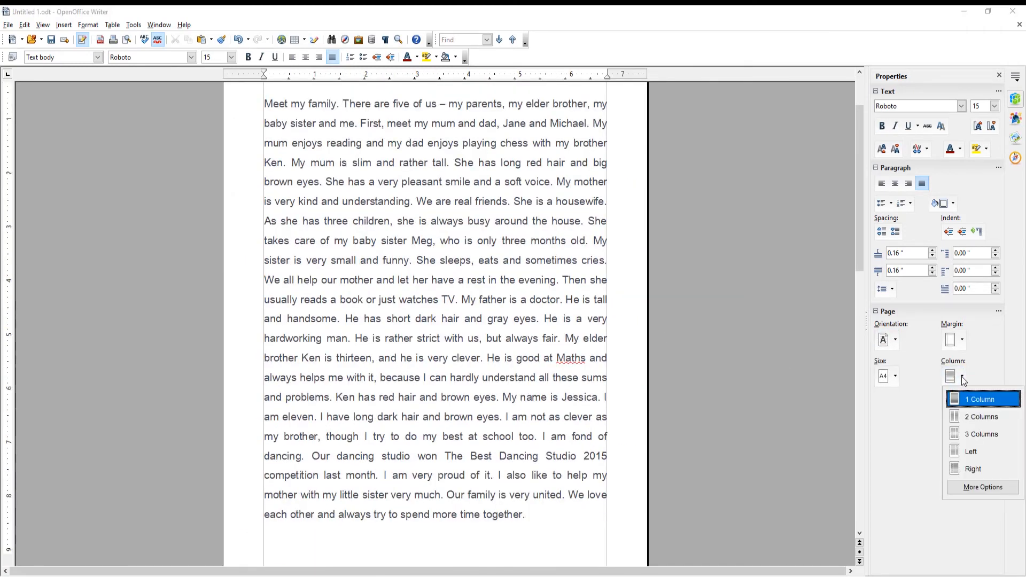
pyautogui.moveTo(981, 416)
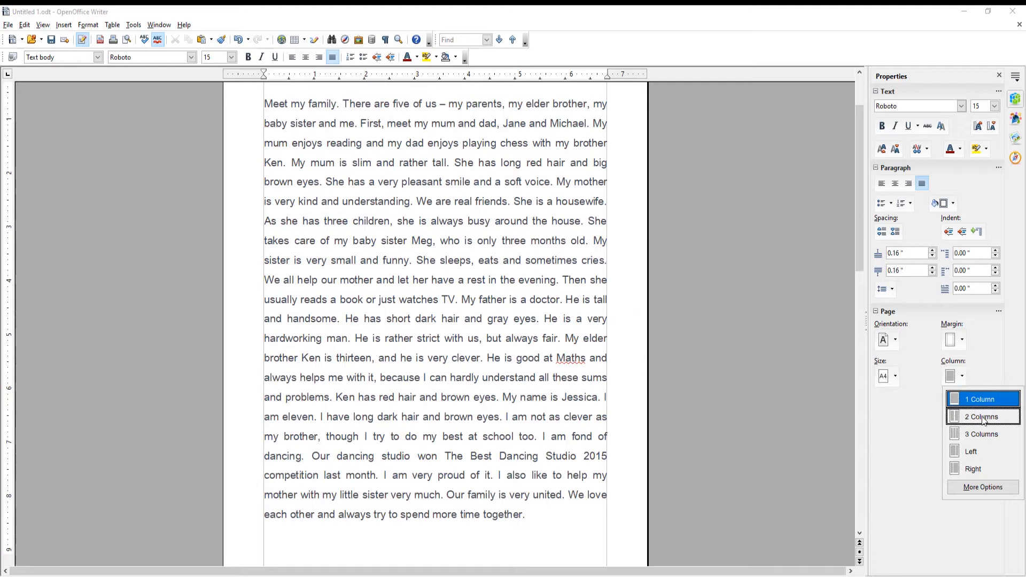
pyautogui.click(980, 417)
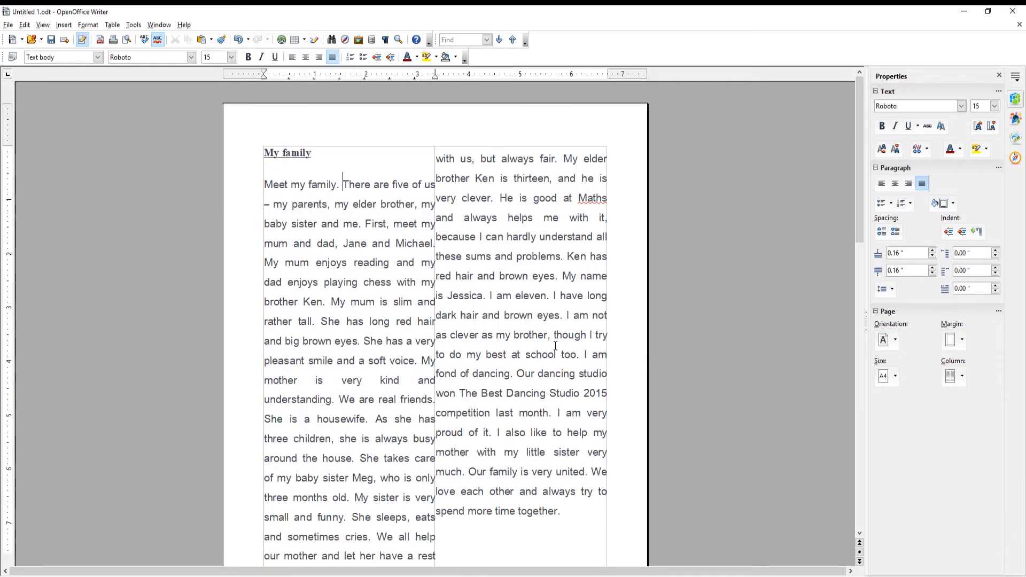
pyautogui.click(961, 375)
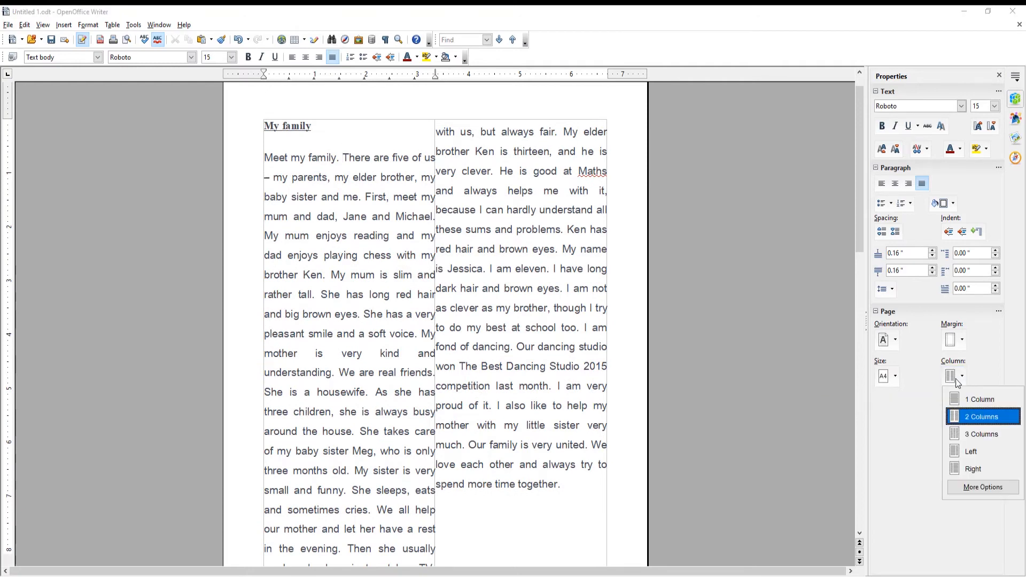
pyautogui.click(979, 398)
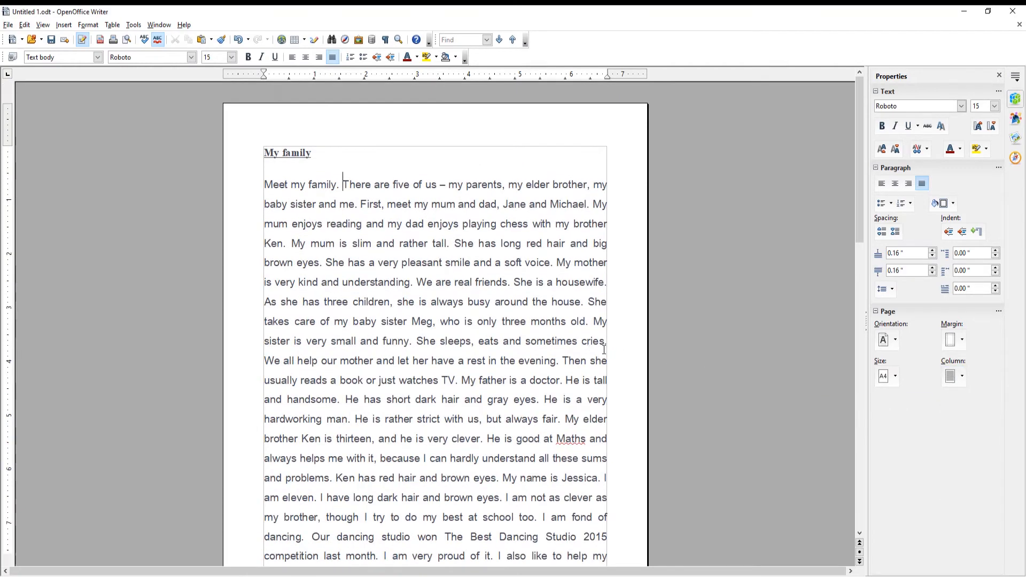
pyautogui.click(952, 339)
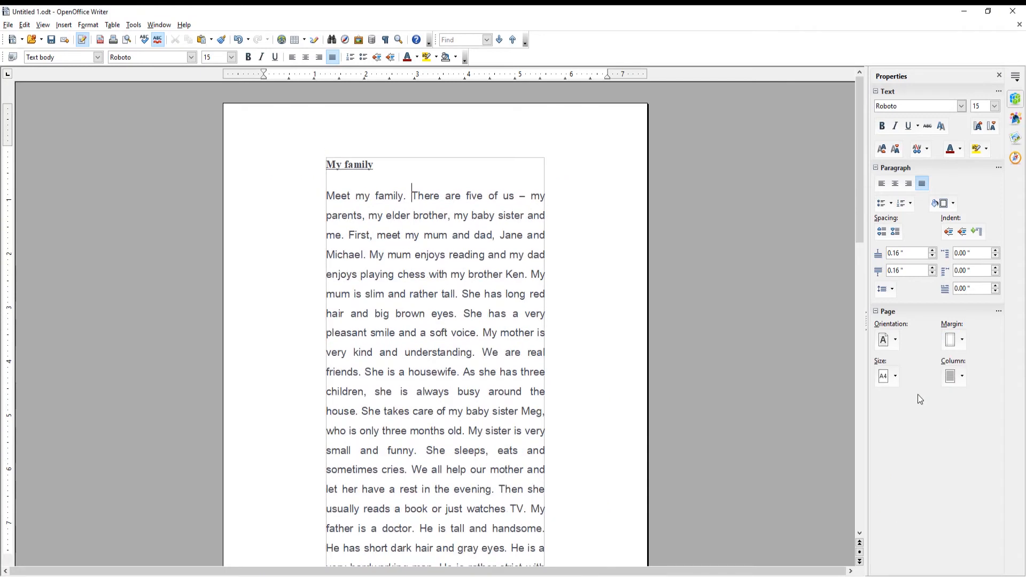
# Step: Show the page margin presets with Wide currently applied
pyautogui.click(962, 339)
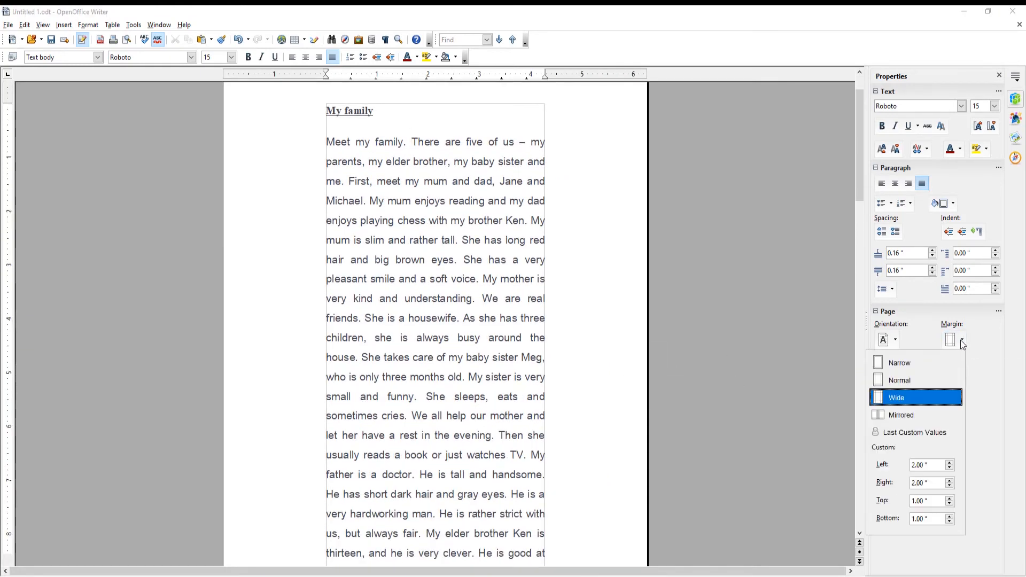
pyautogui.moveTo(899, 362)
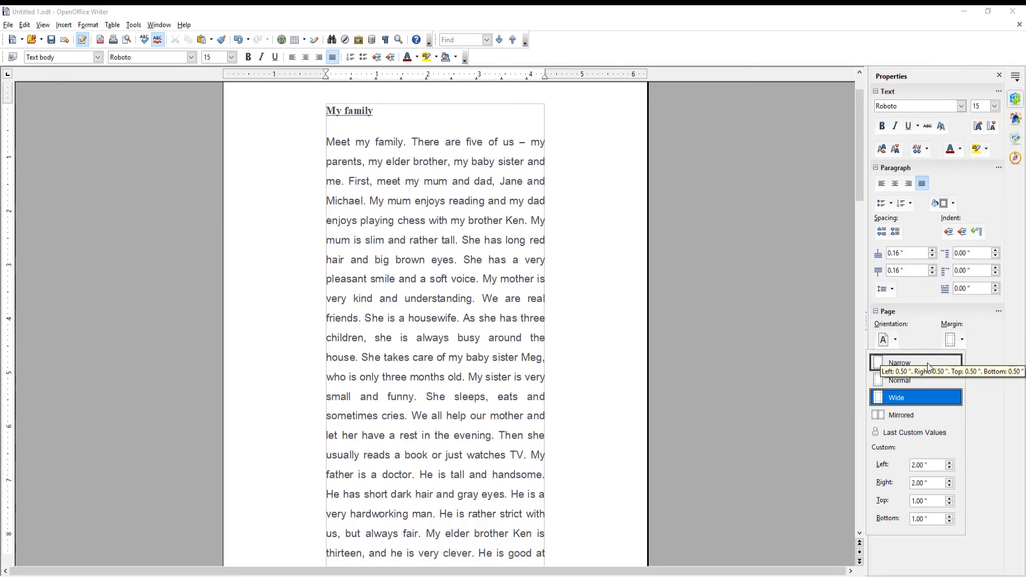